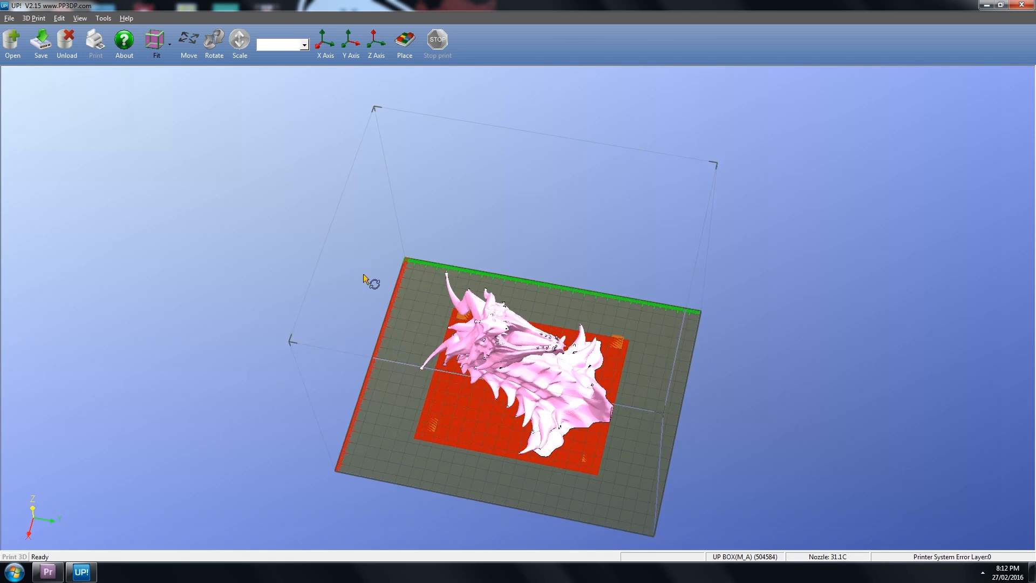
Deselect the dragon model so the Print dialog can be brought up.
{"action": "left_click", "coordinate": [95, 40]}
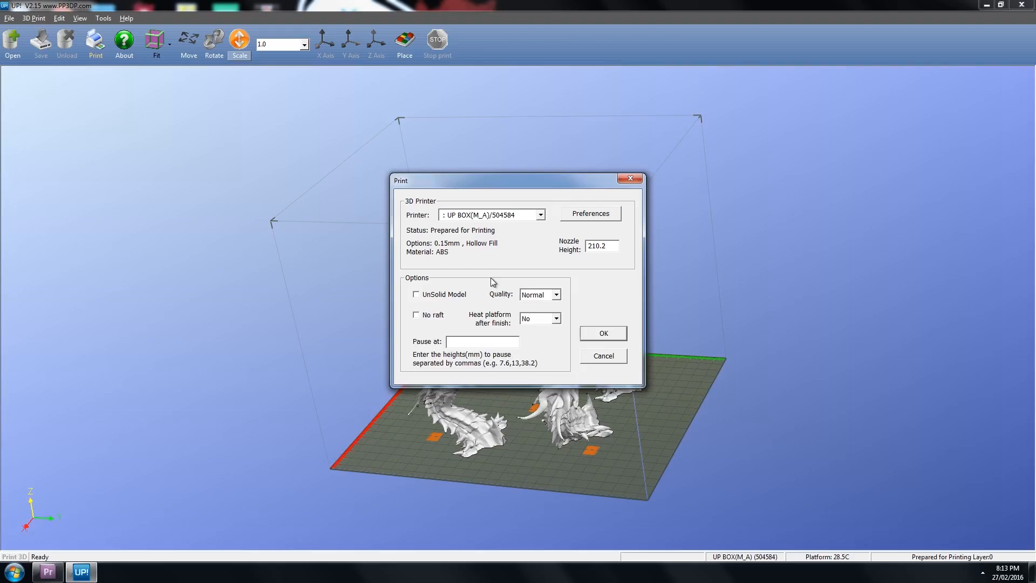
Set printer preferences to 0.25mm Z resolution, Big Hole fill and 30° support angle.
{"action": "left_click", "coordinate": [589, 214]}
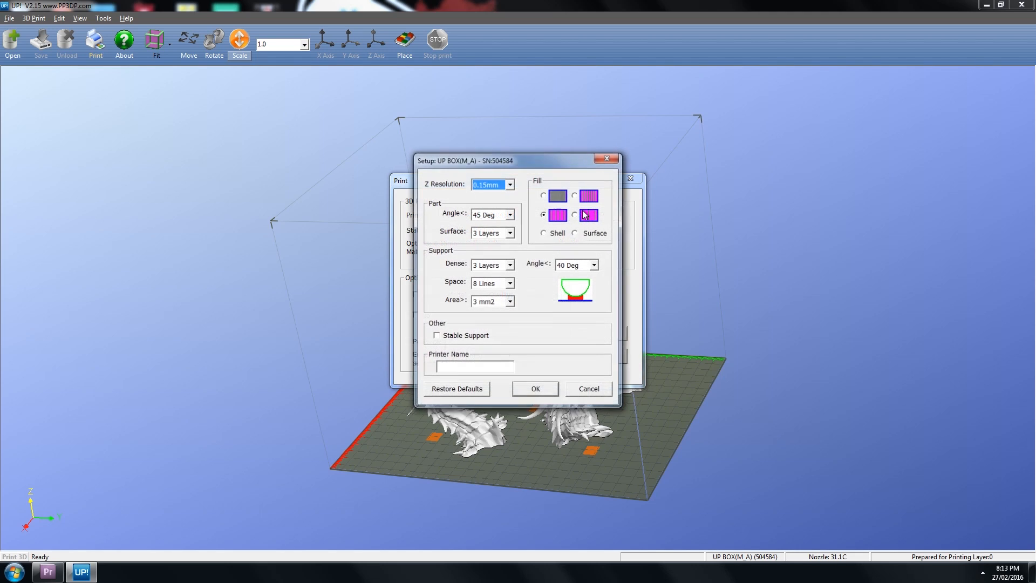
{"action": "left_click", "coordinate": [510, 184]}
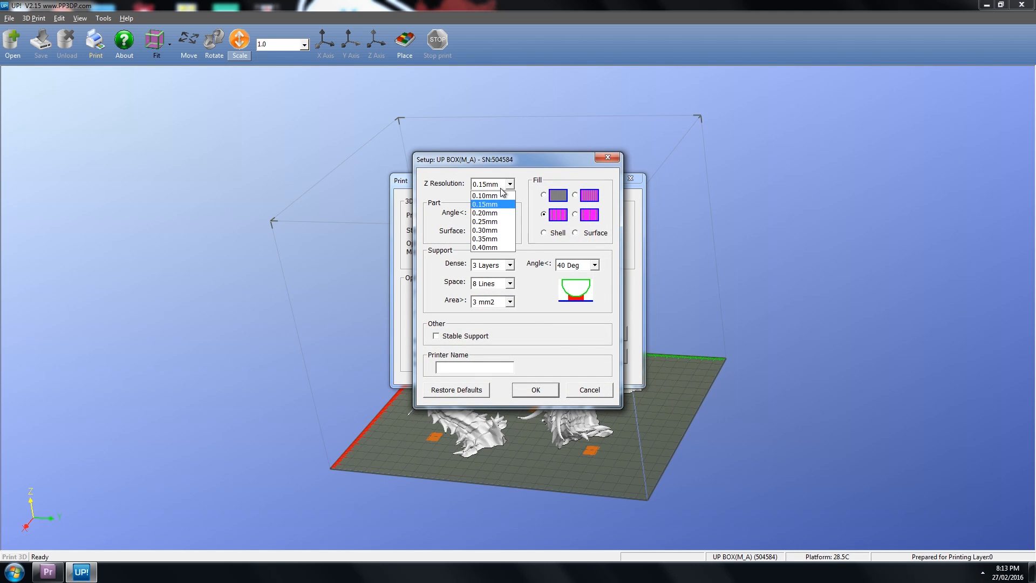
{"action": "mouse_move", "coordinate": [499, 215]}
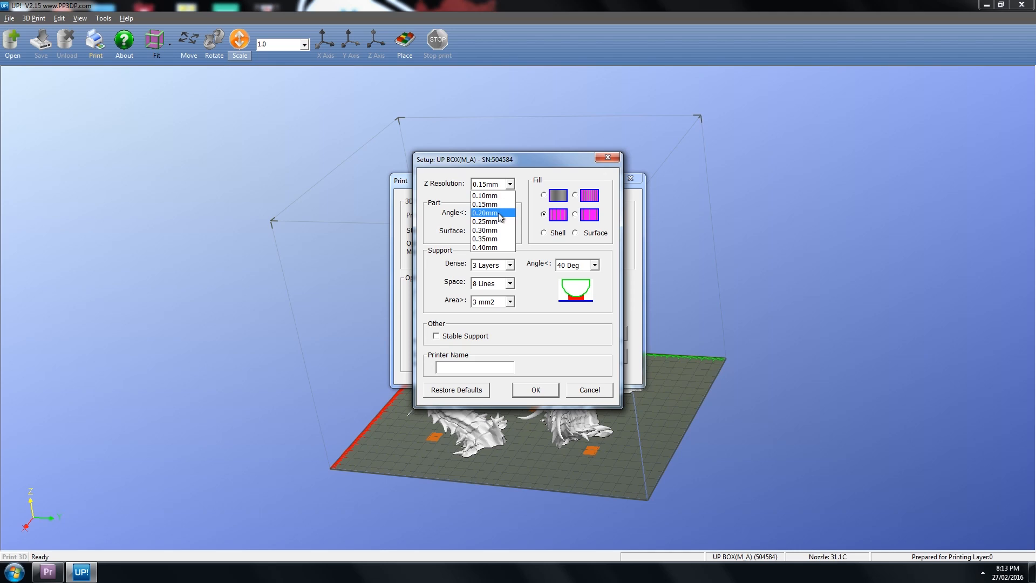
{"action": "left_click", "coordinate": [485, 222]}
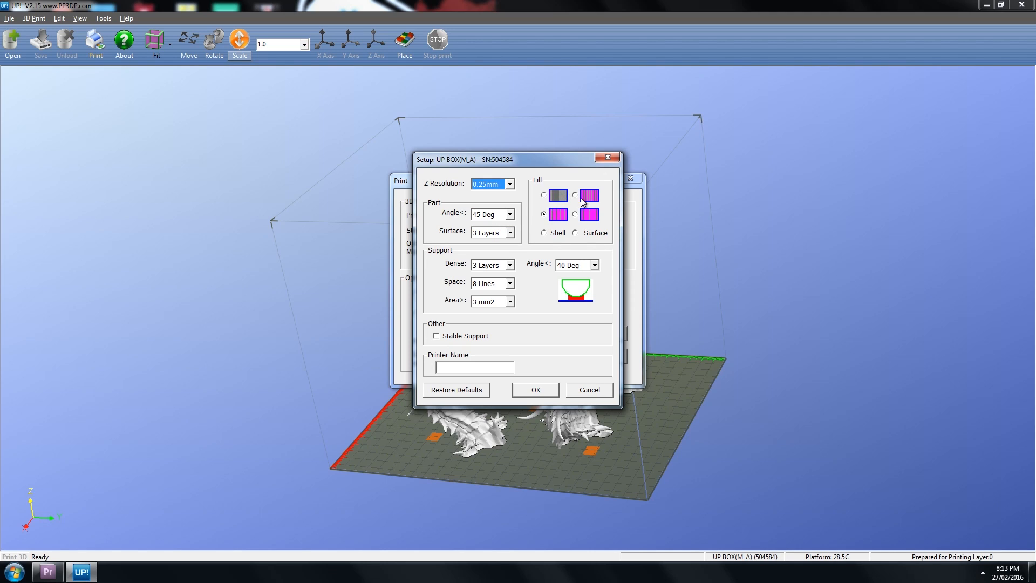
{"action": "left_click", "coordinate": [596, 264]}
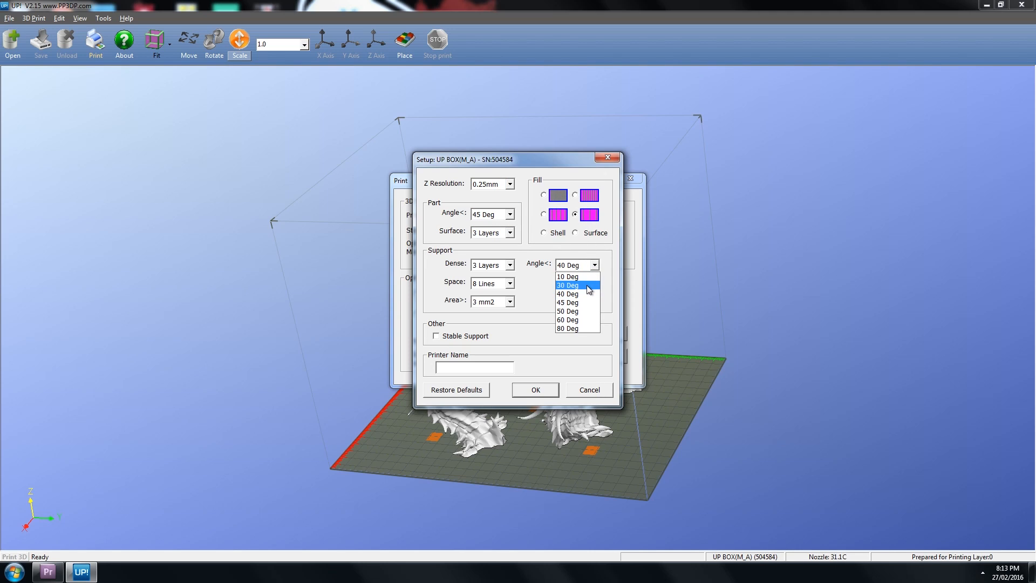
{"action": "left_click", "coordinate": [568, 284]}
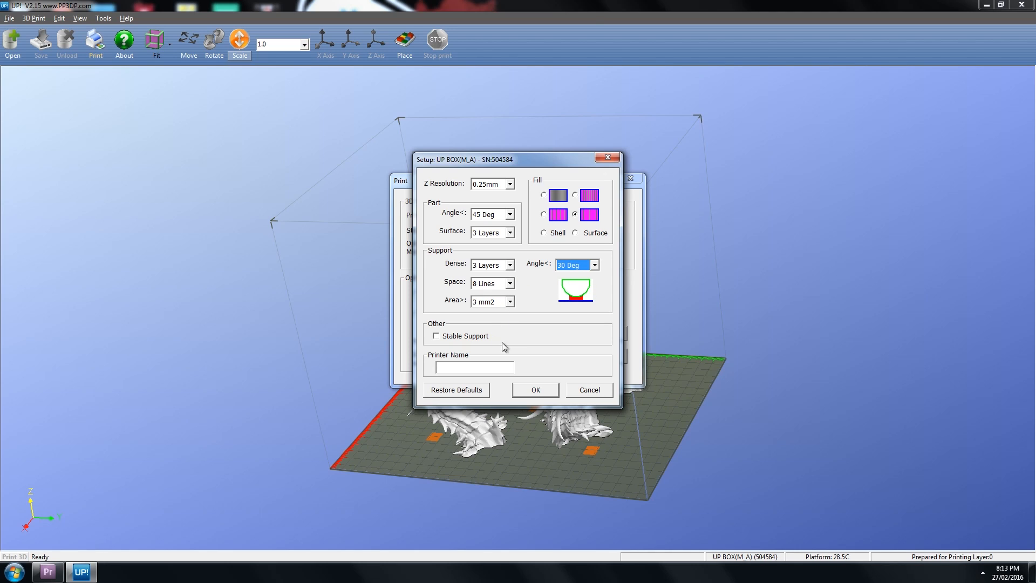
{"action": "left_click", "coordinate": [535, 390]}
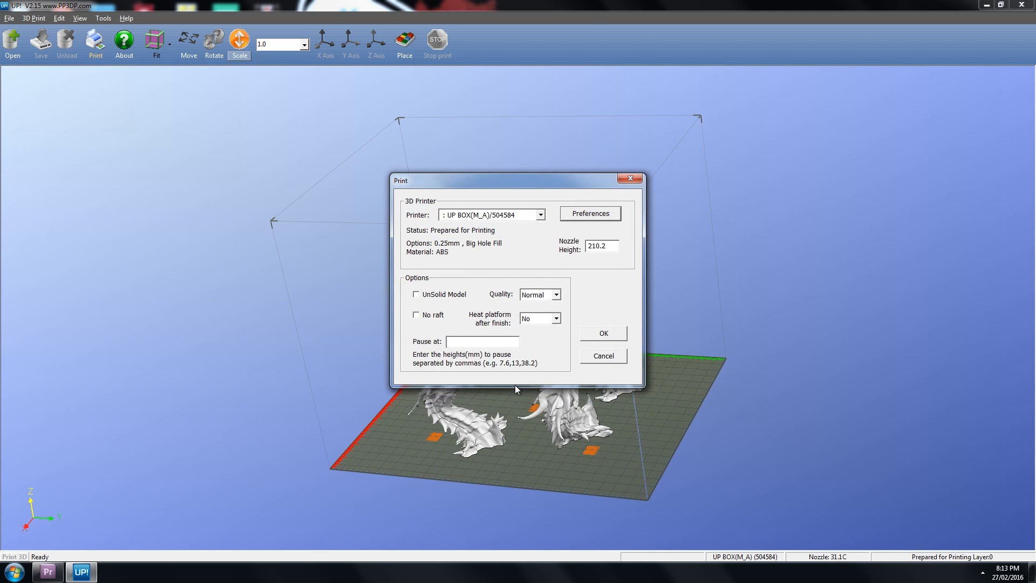
Choose Turbo print quality and send the print data to the UP Box.
{"action": "left_click", "coordinate": [557, 294]}
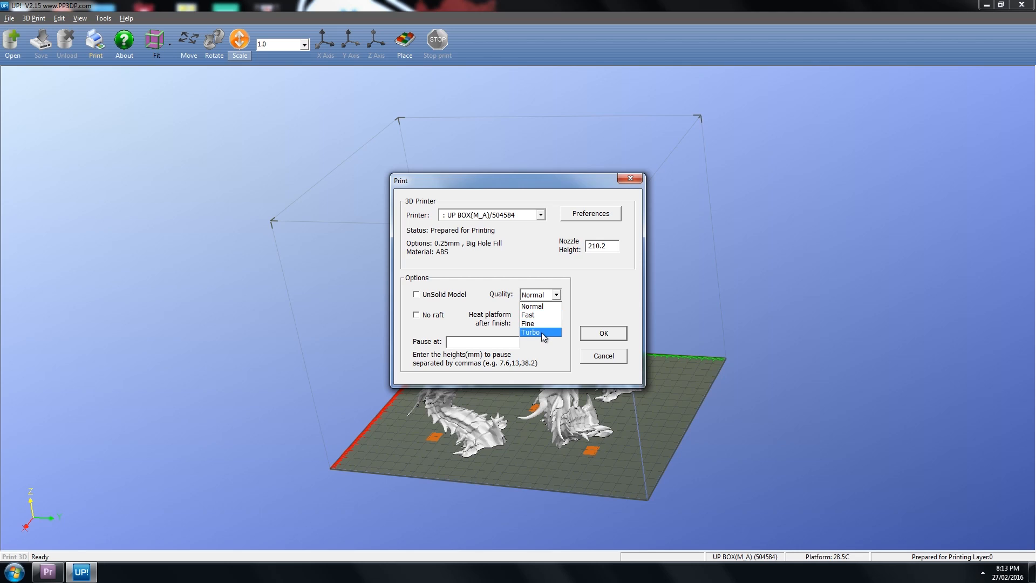
{"action": "left_click", "coordinate": [532, 332]}
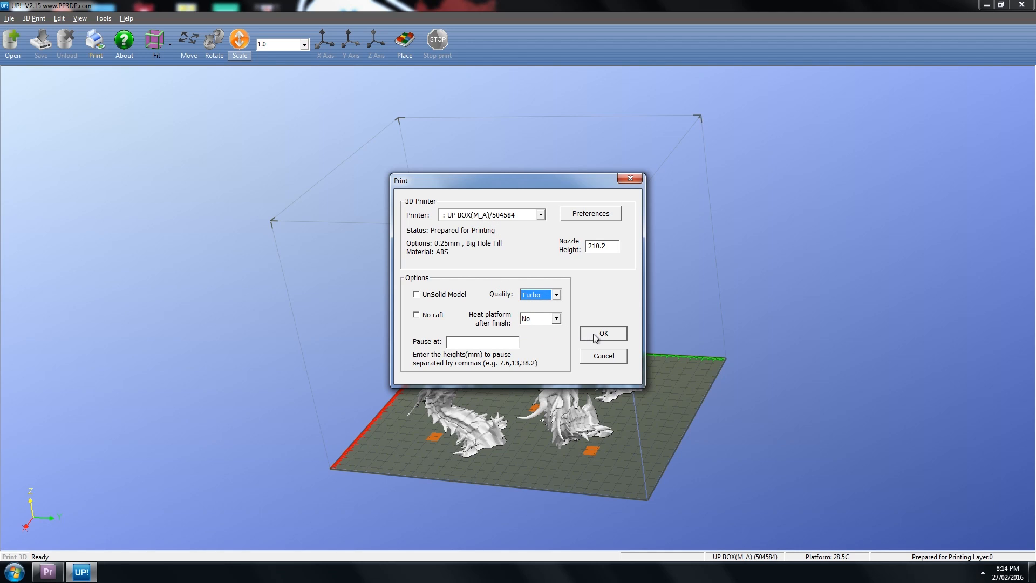
{"action": "left_click", "coordinate": [603, 334]}
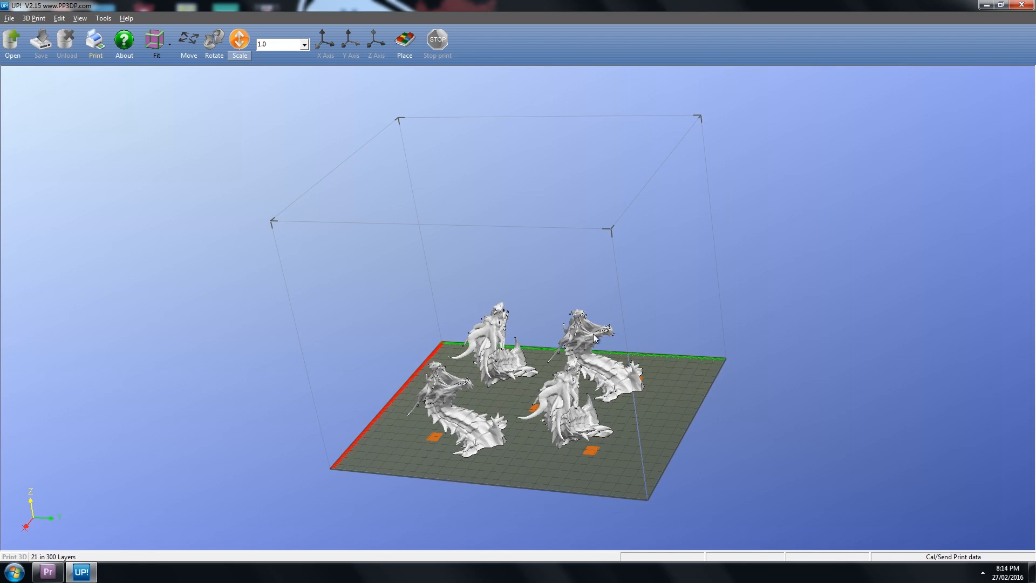